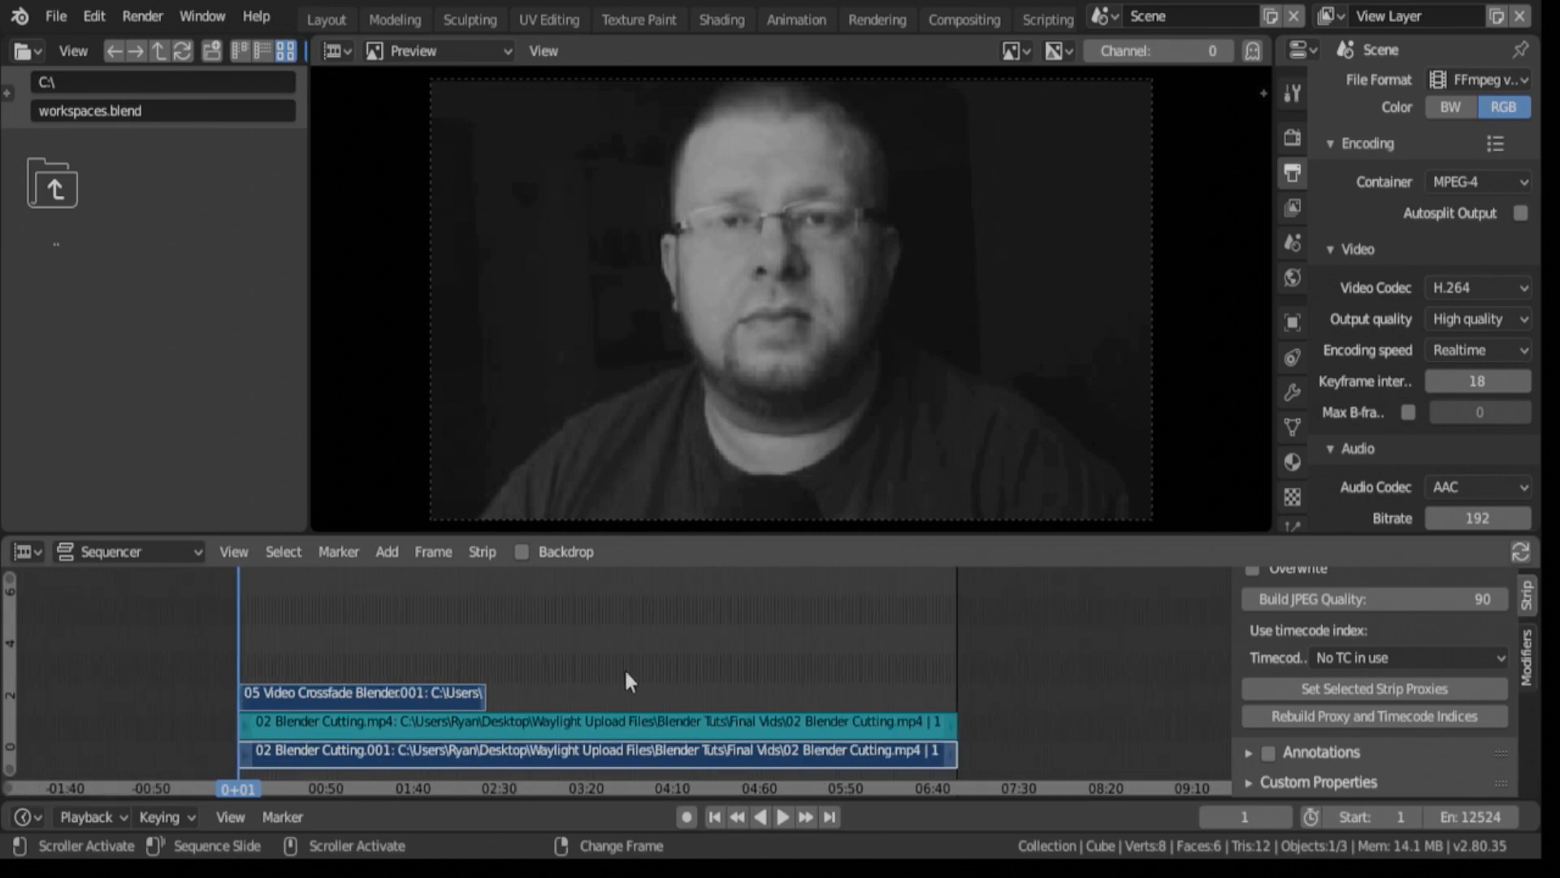
pyautogui.moveTo(403, 707)
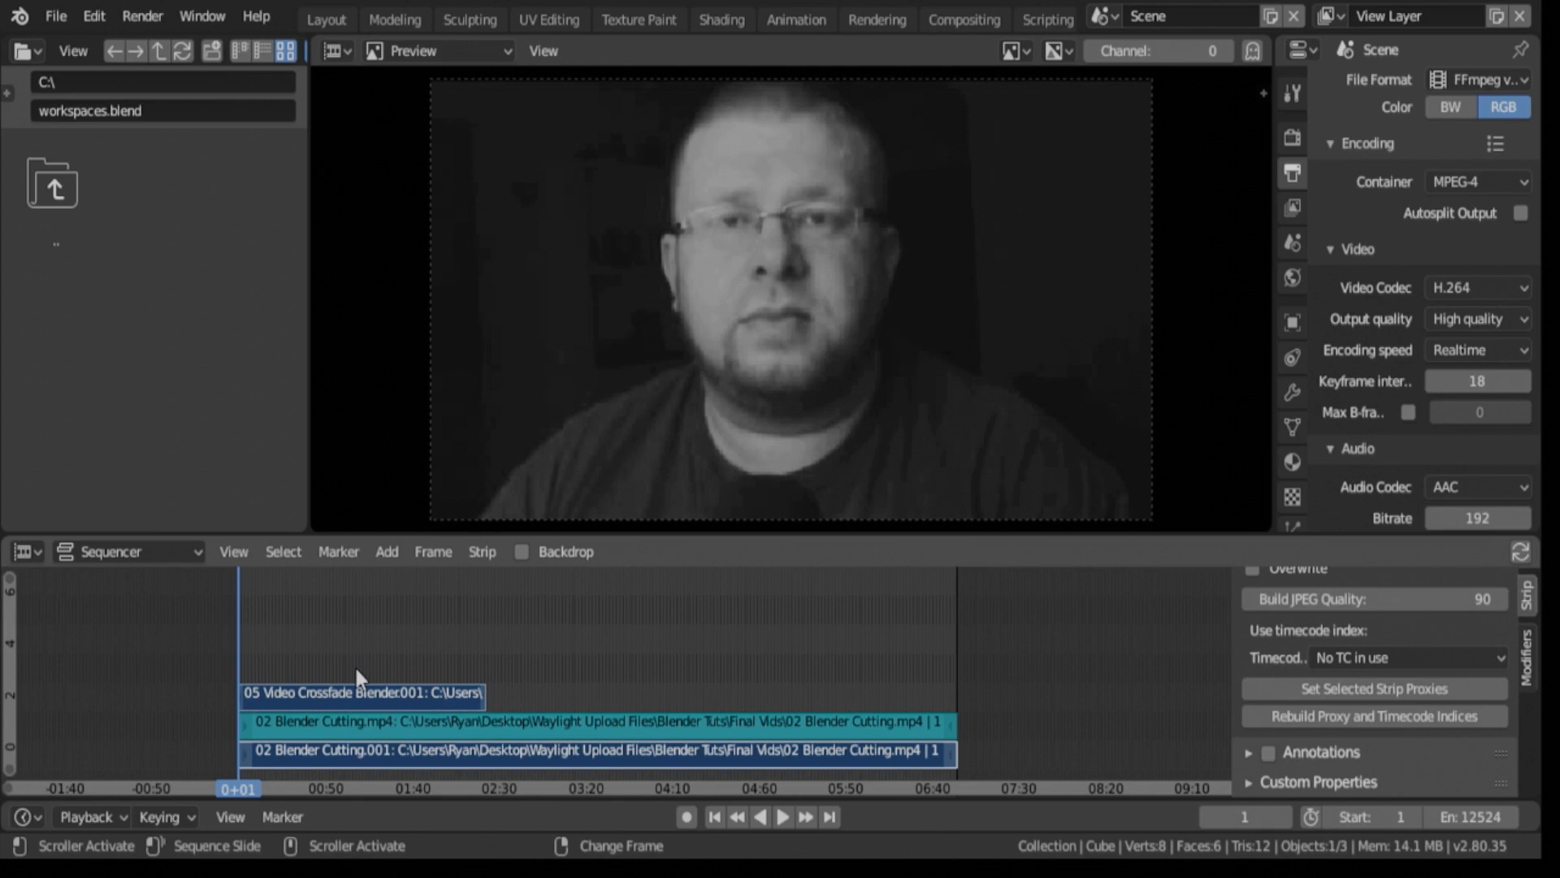
pyautogui.moveTo(290, 667)
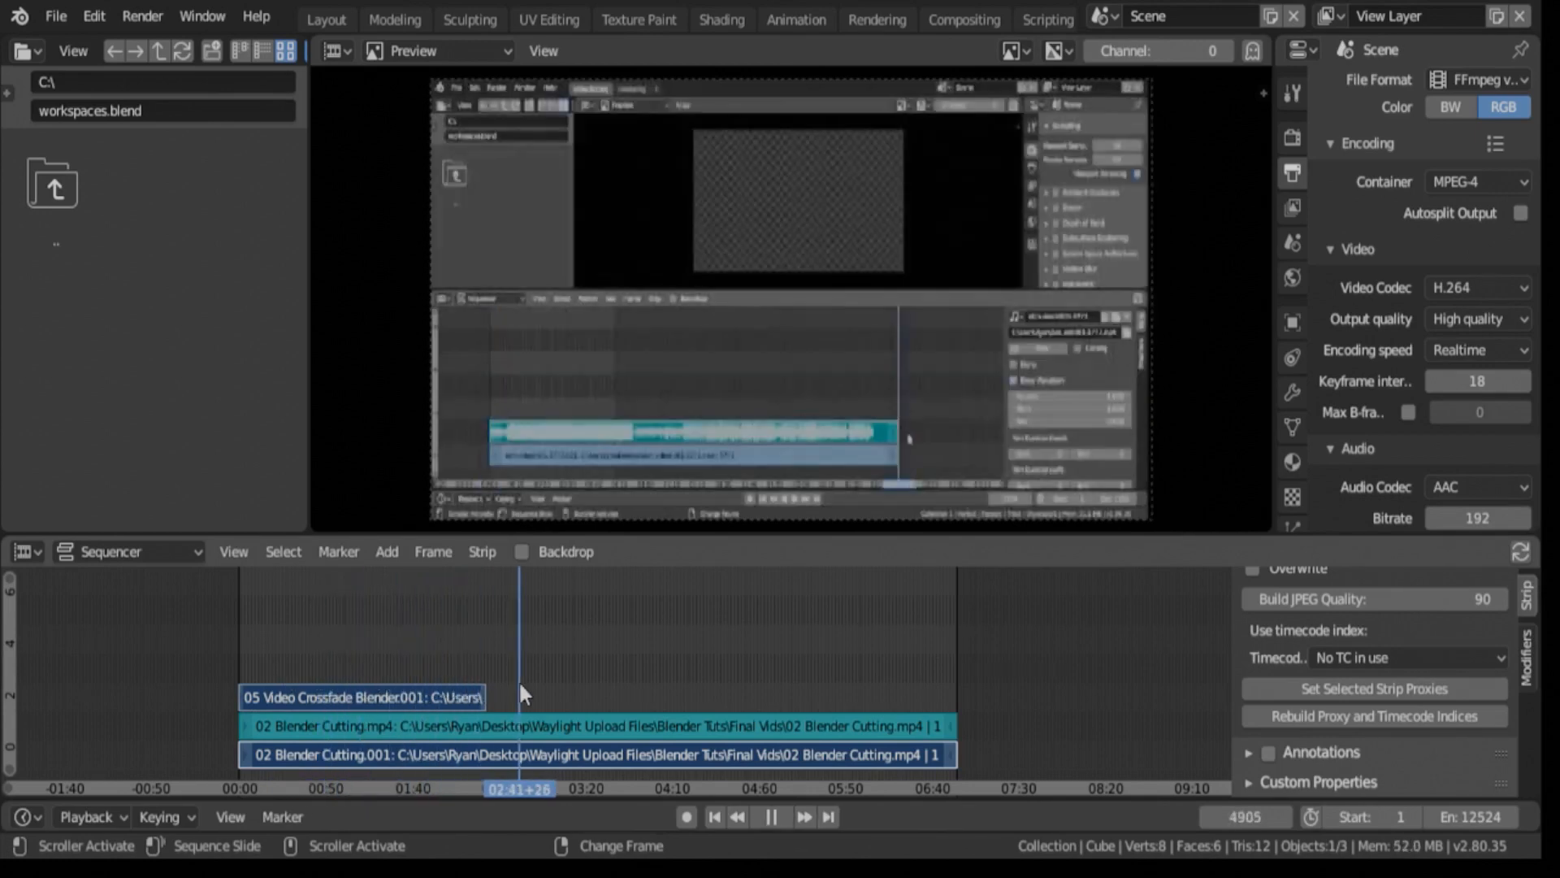
# Stop playback at frame 702 on the screen-recording footage.
pyautogui.click(278, 693)
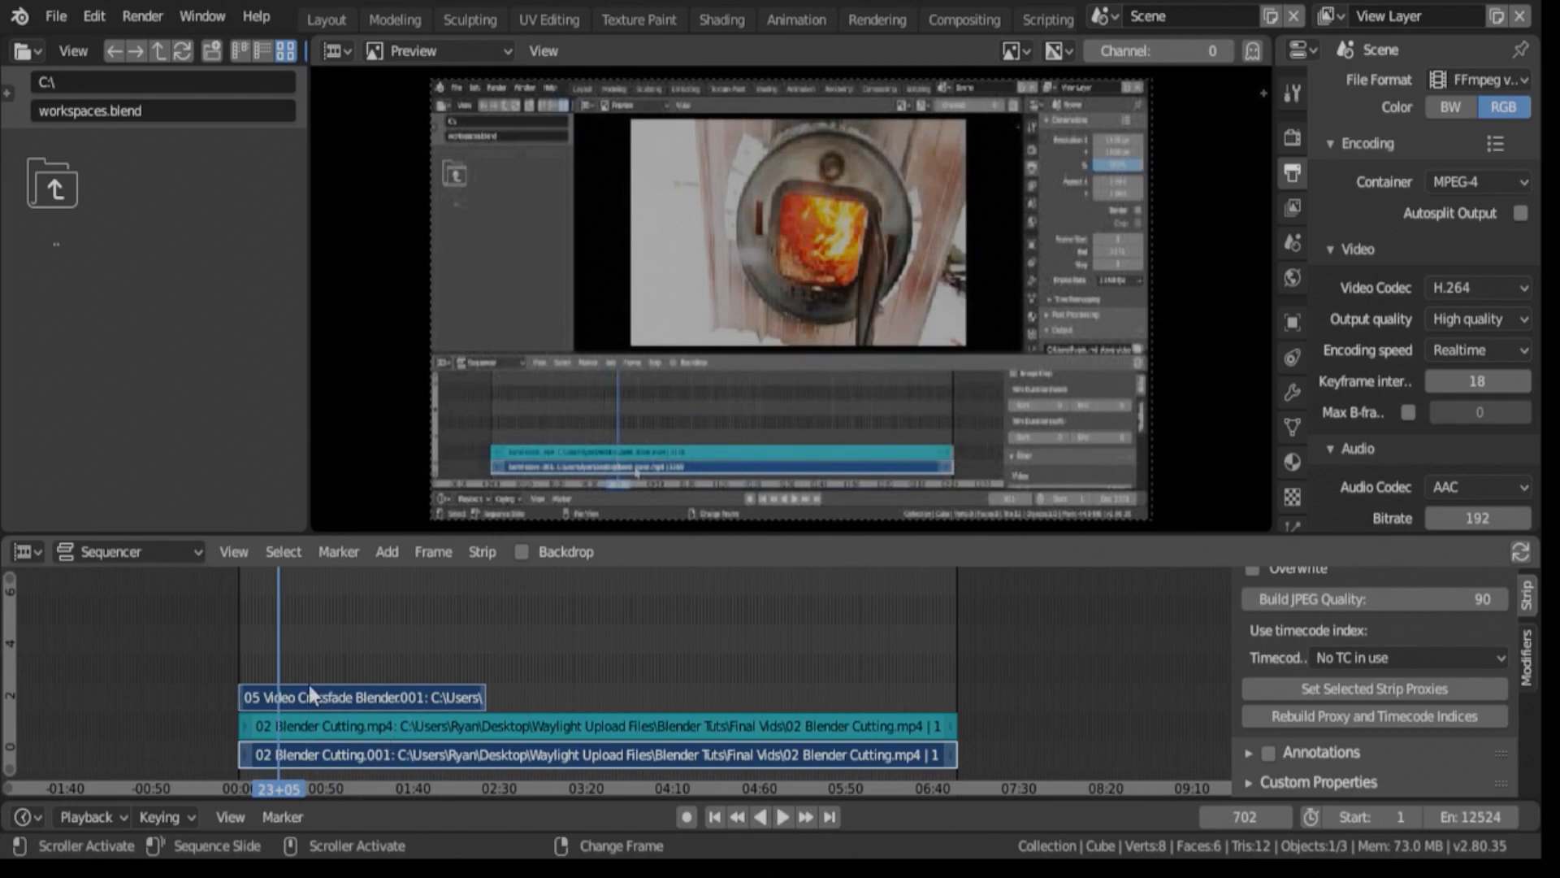
pyautogui.moveTo(348, 636)
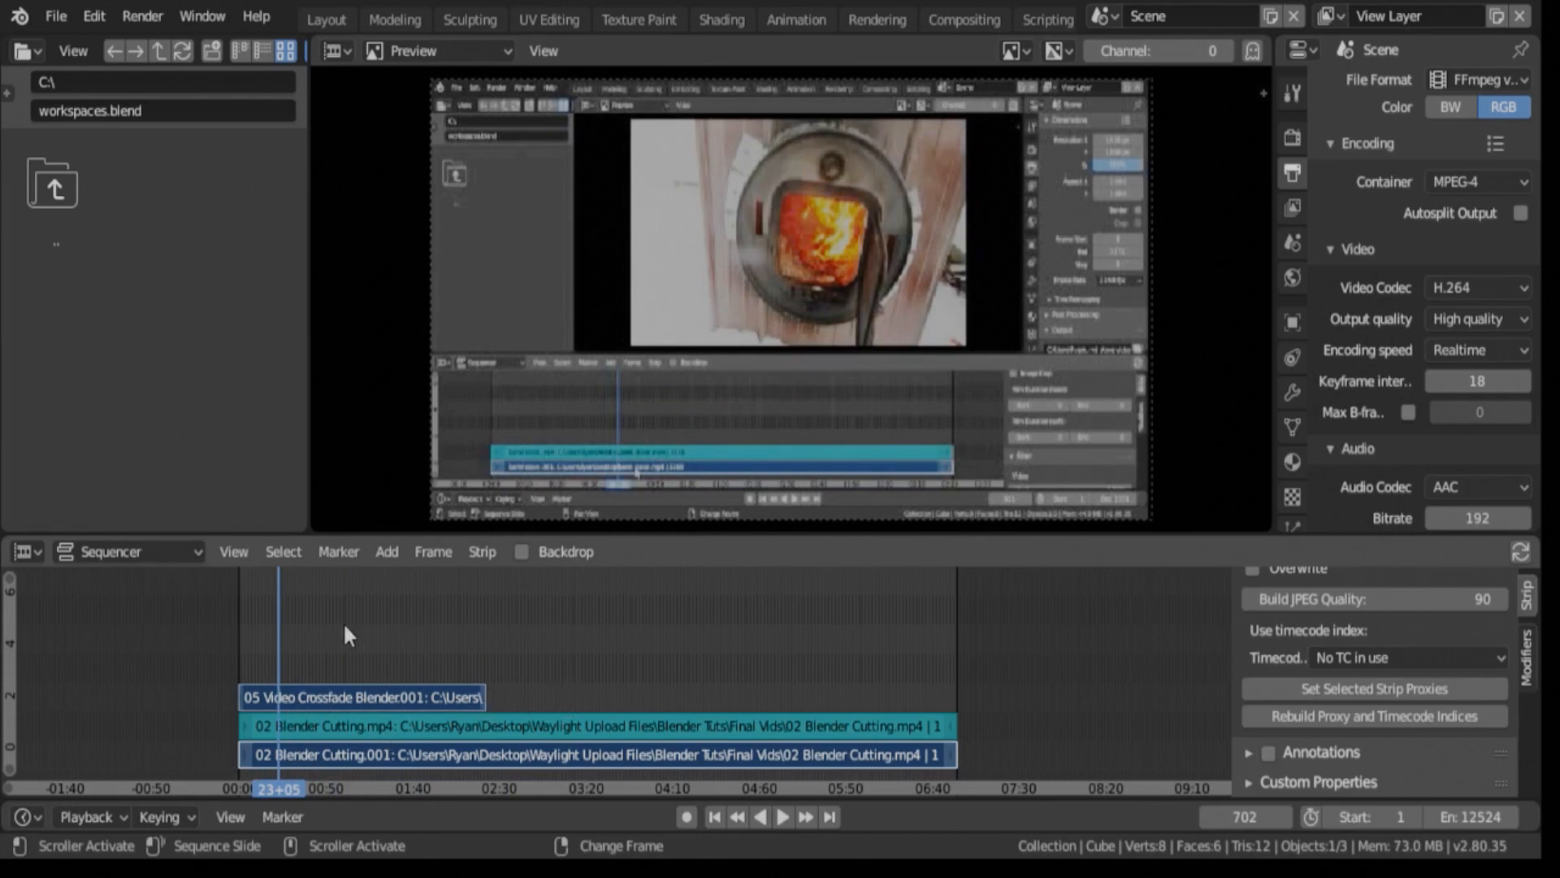
pyautogui.moveTo(319, 694)
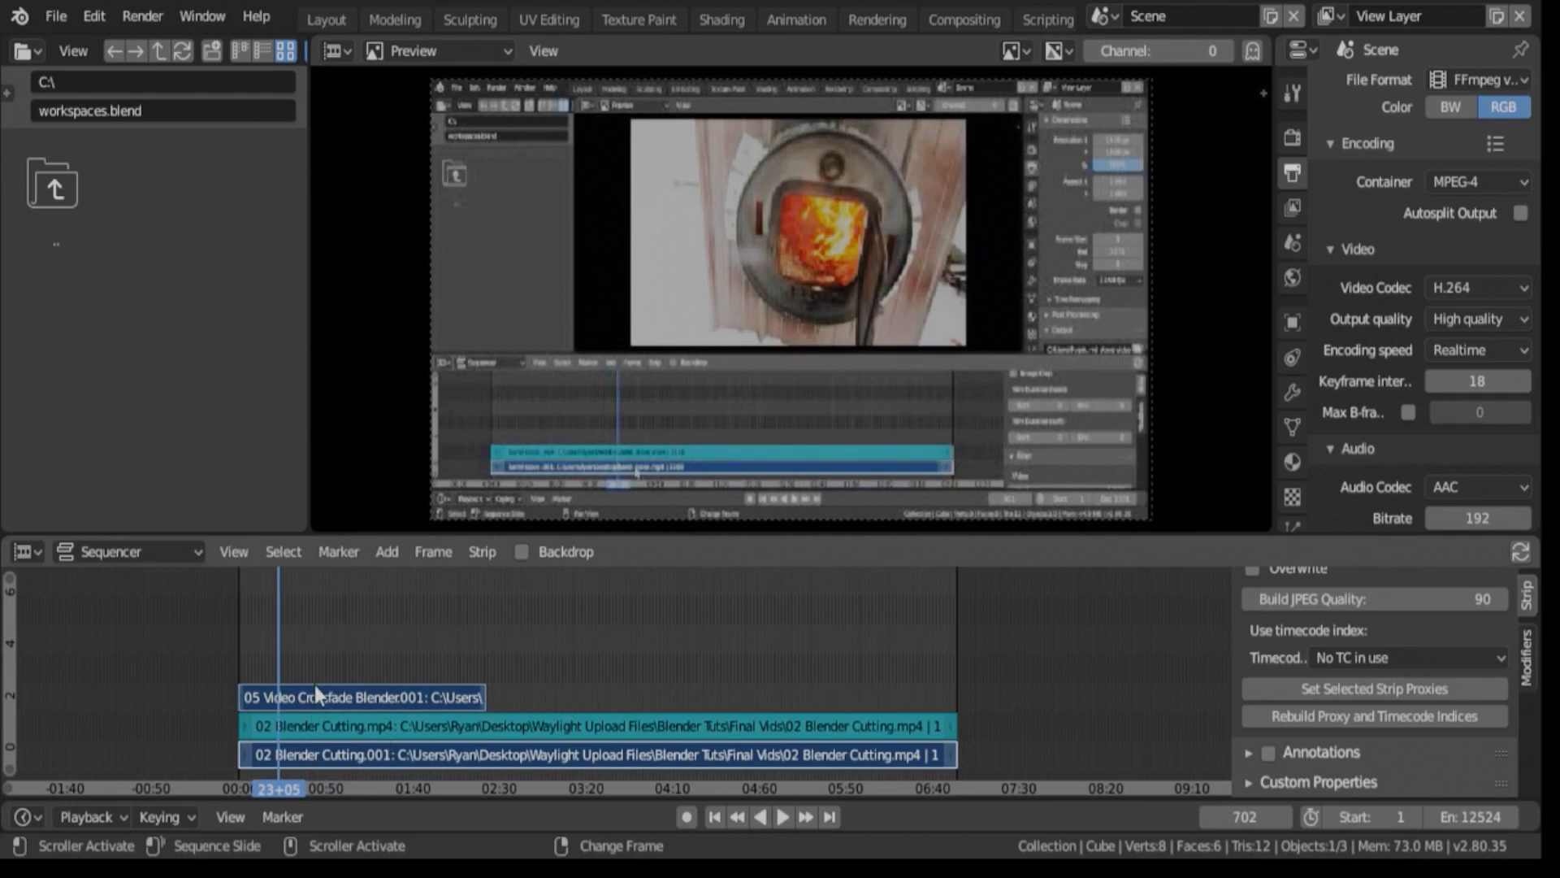
pyautogui.moveTo(338, 656)
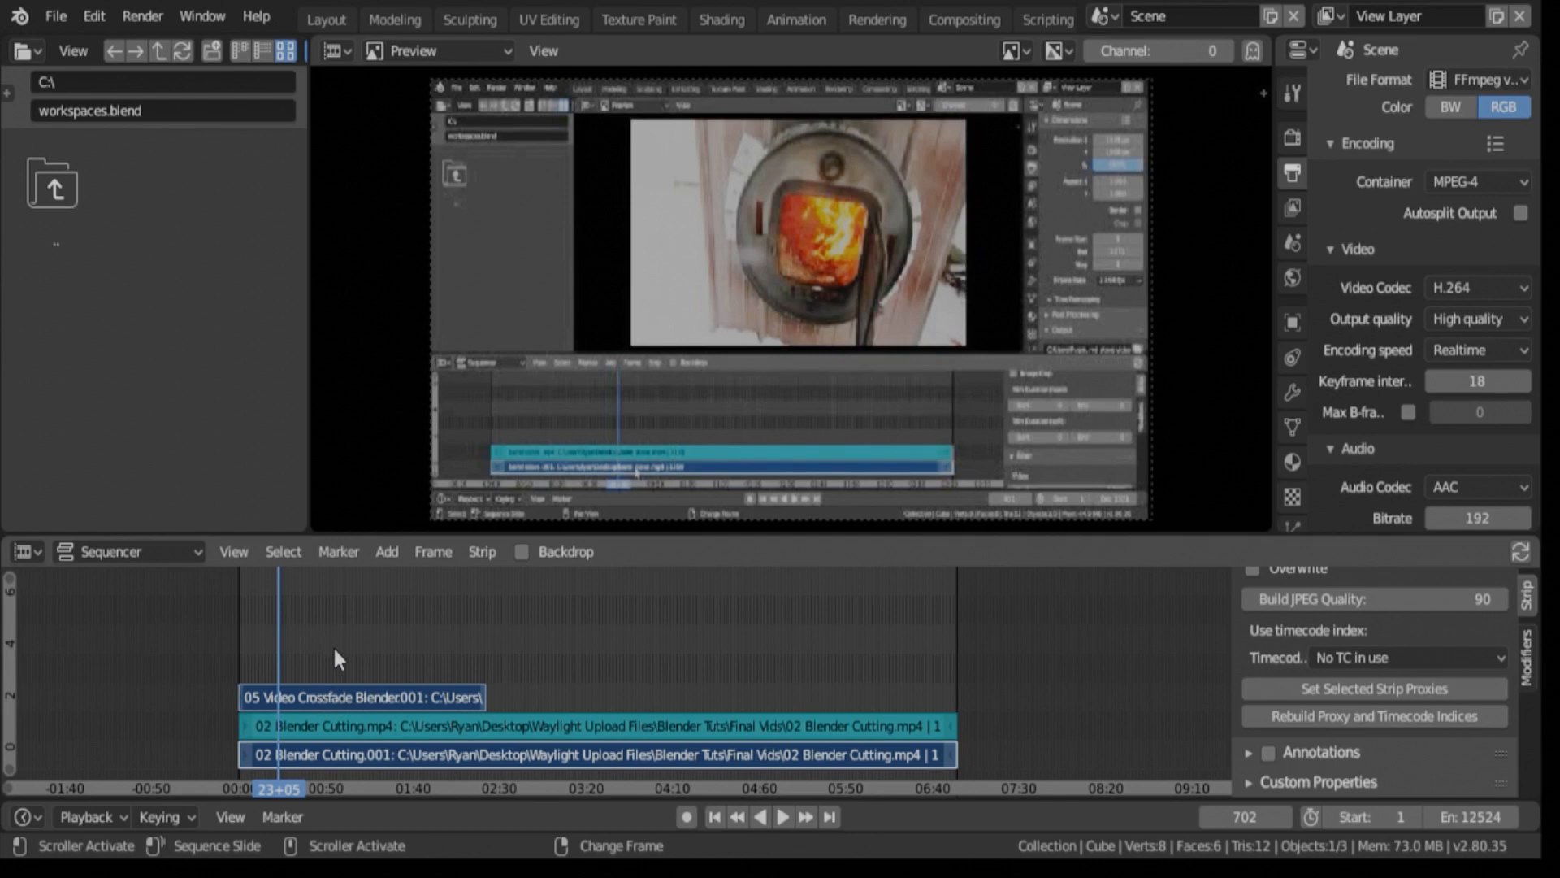
pyautogui.moveTo(369, 707)
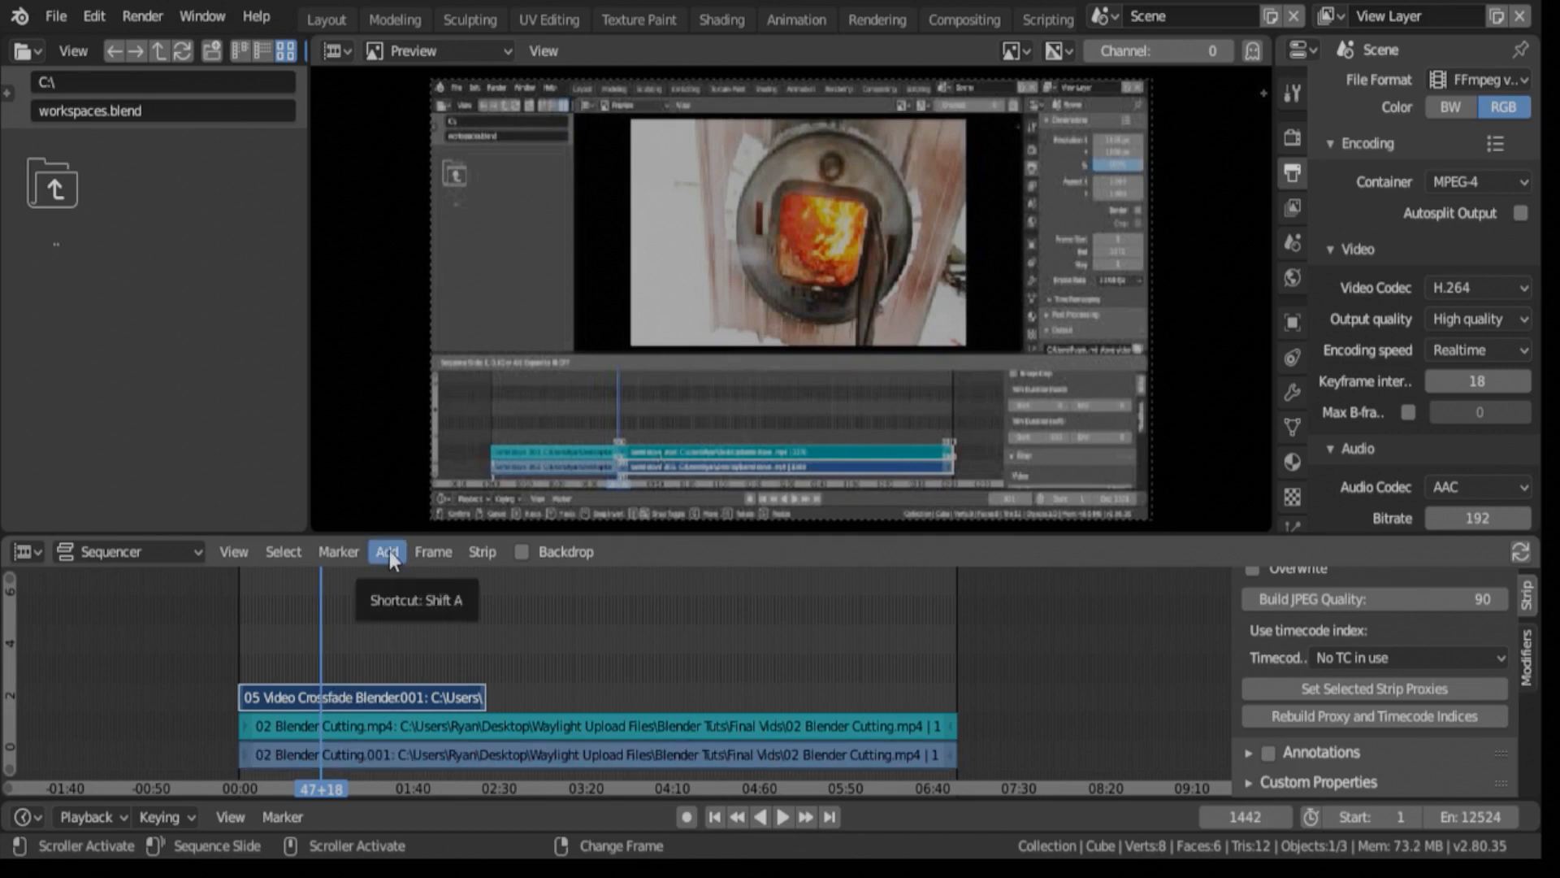
# Add a Transform effect strip on channel 4 above the crossfade strip.
pyautogui.click(387, 551)
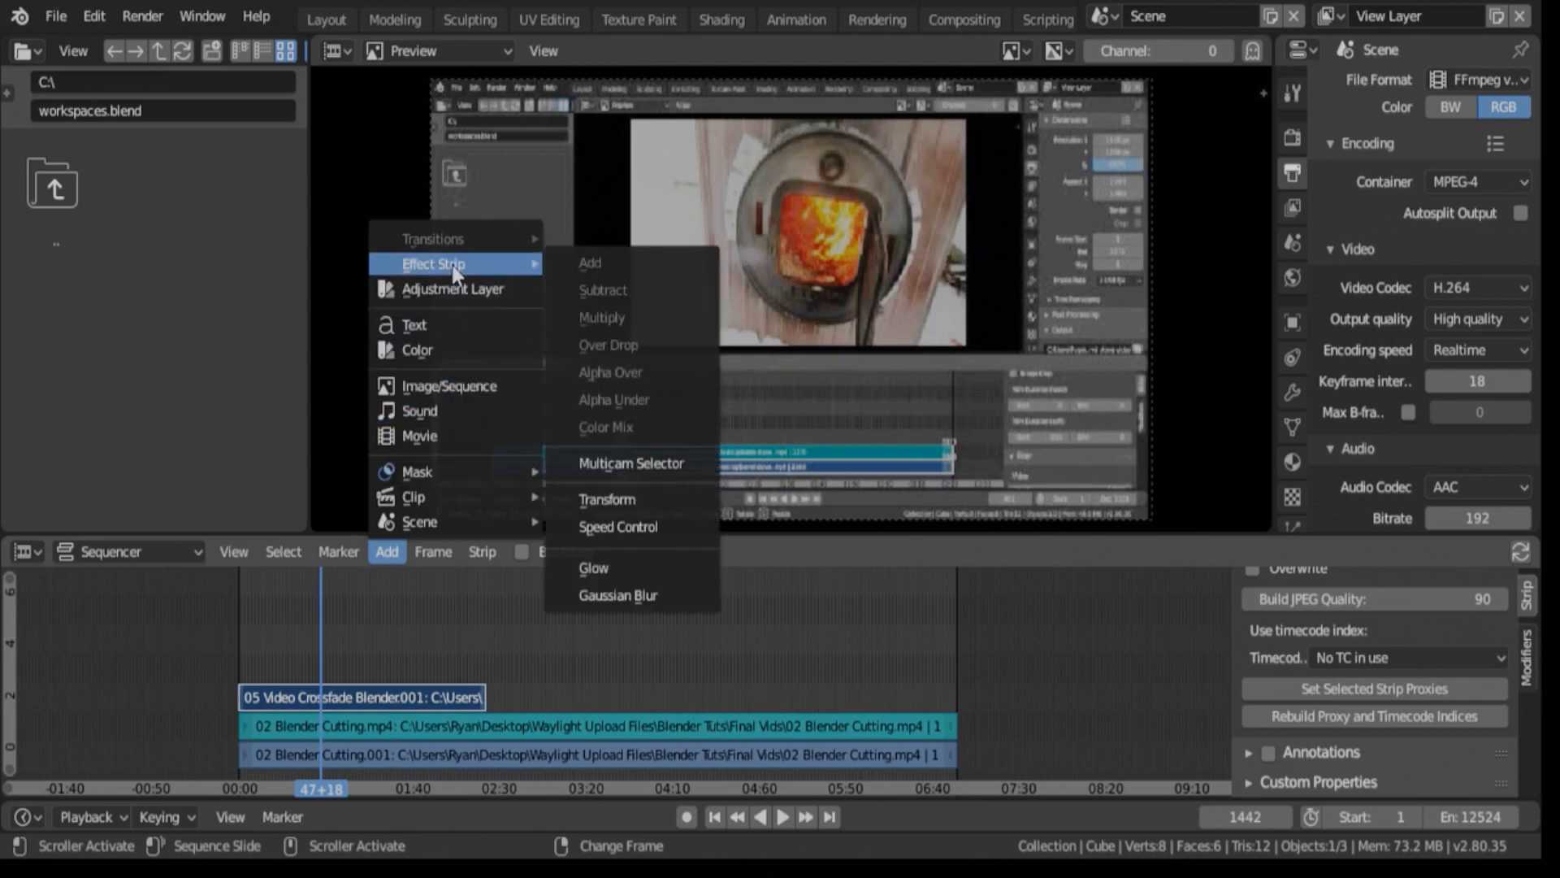
pyautogui.click(606, 499)
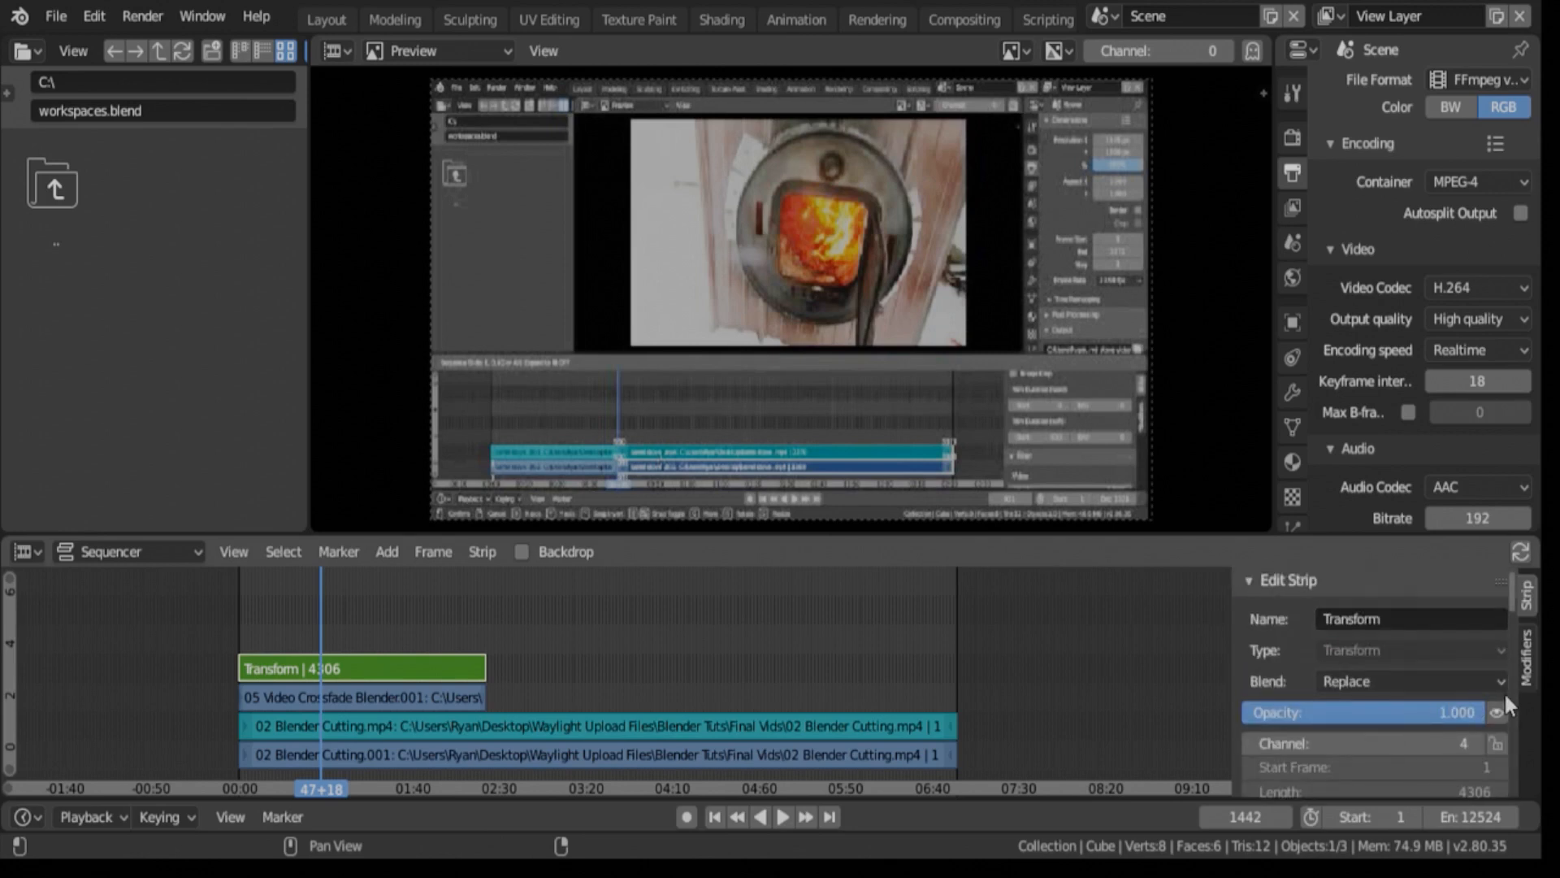
# Enable Uniform Scale and shrink the Transform strip's picture to 0.46.
pyautogui.click(1410, 681)
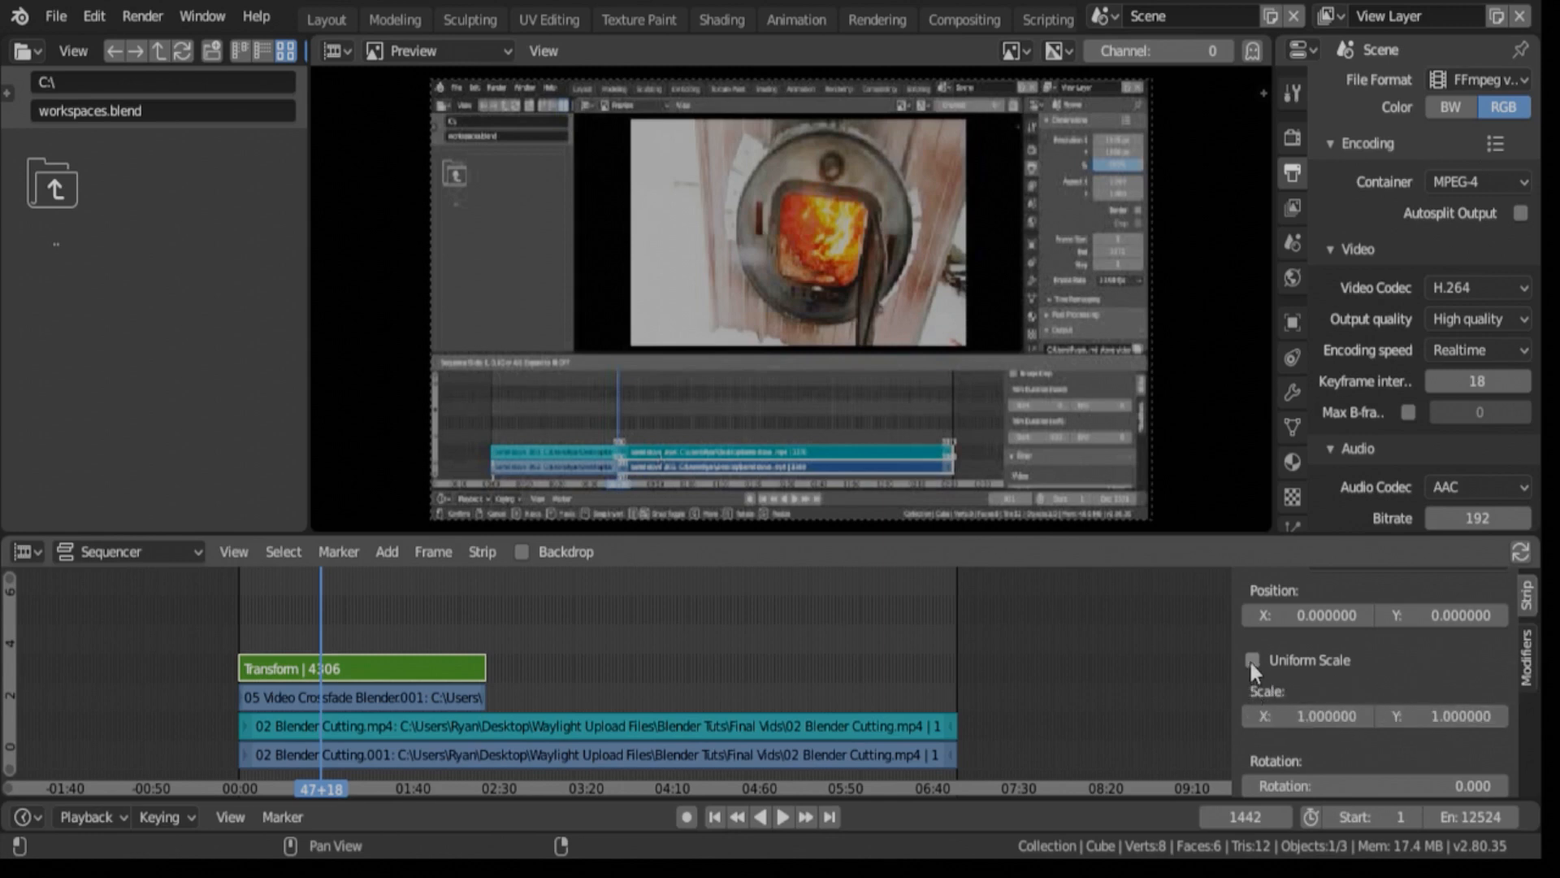
pyautogui.click(1253, 660)
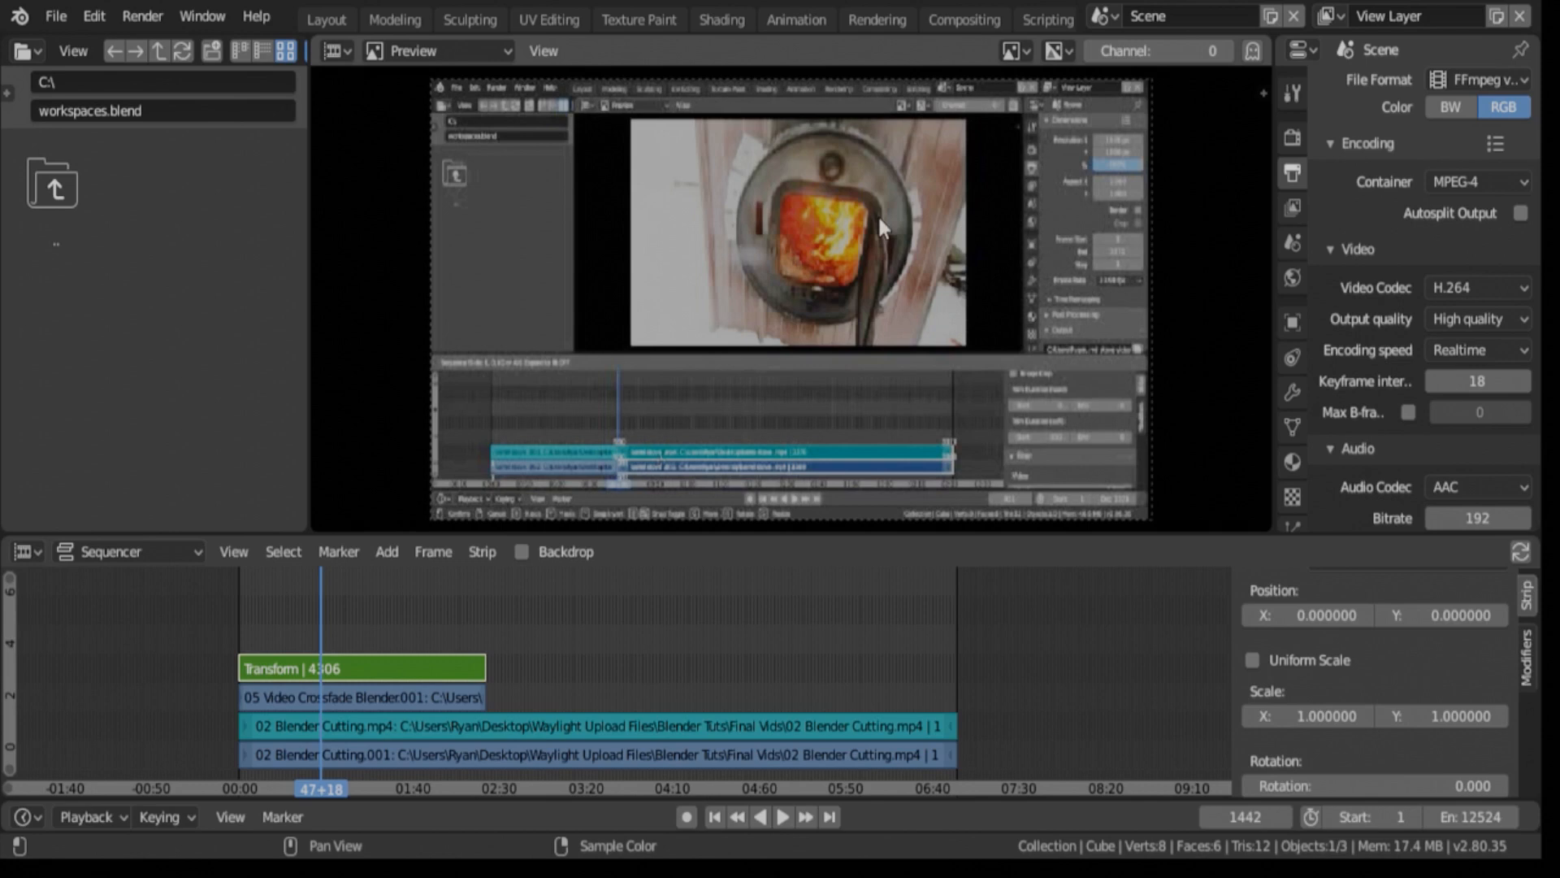
pyautogui.moveTo(1255, 660)
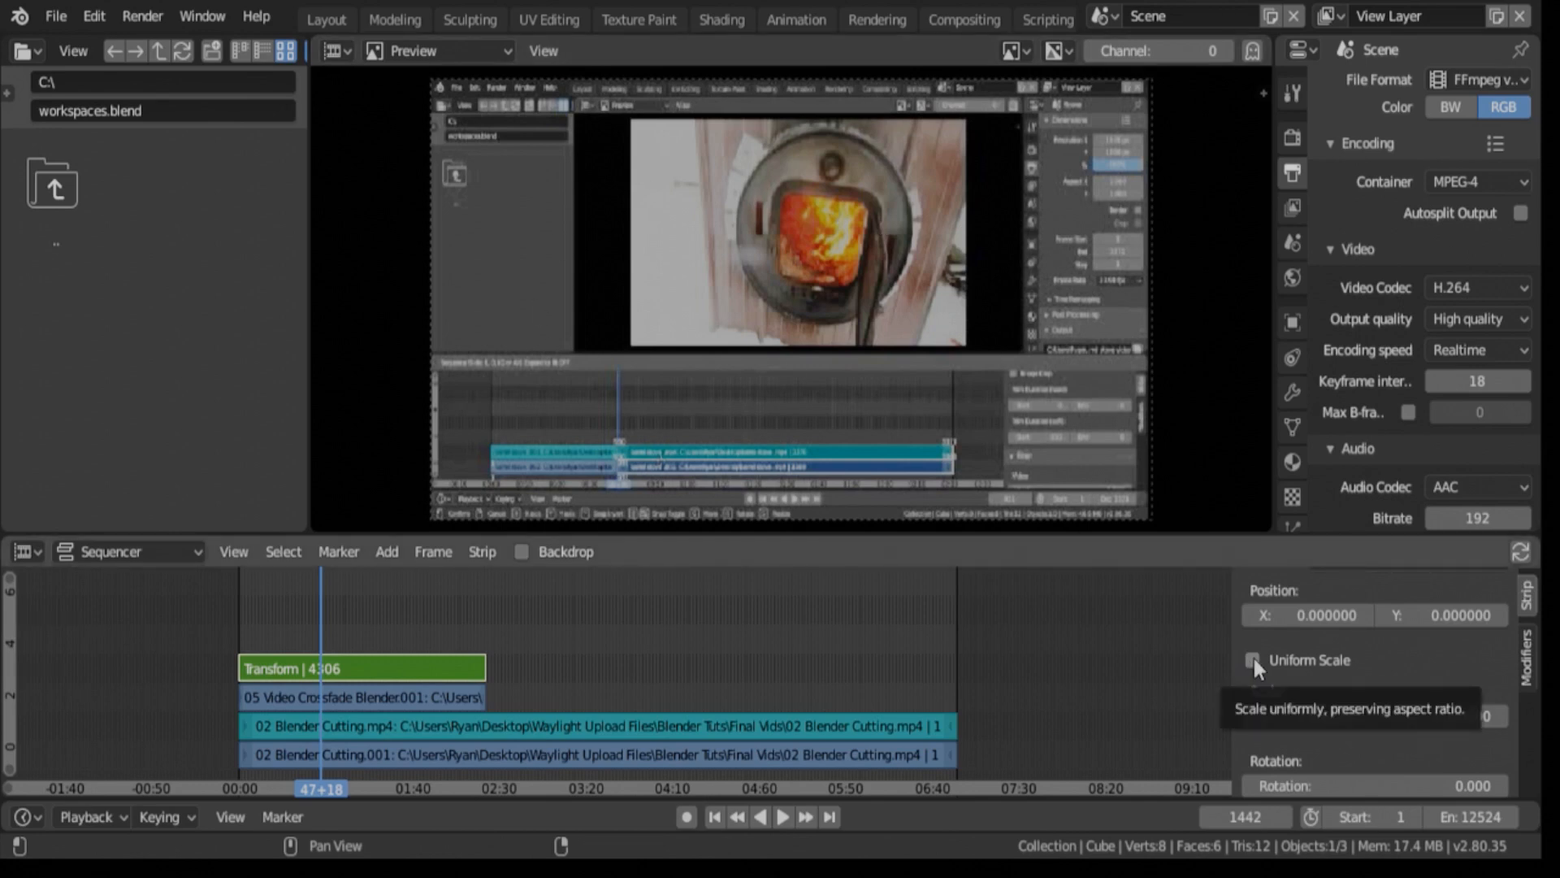
pyautogui.click(1255, 660)
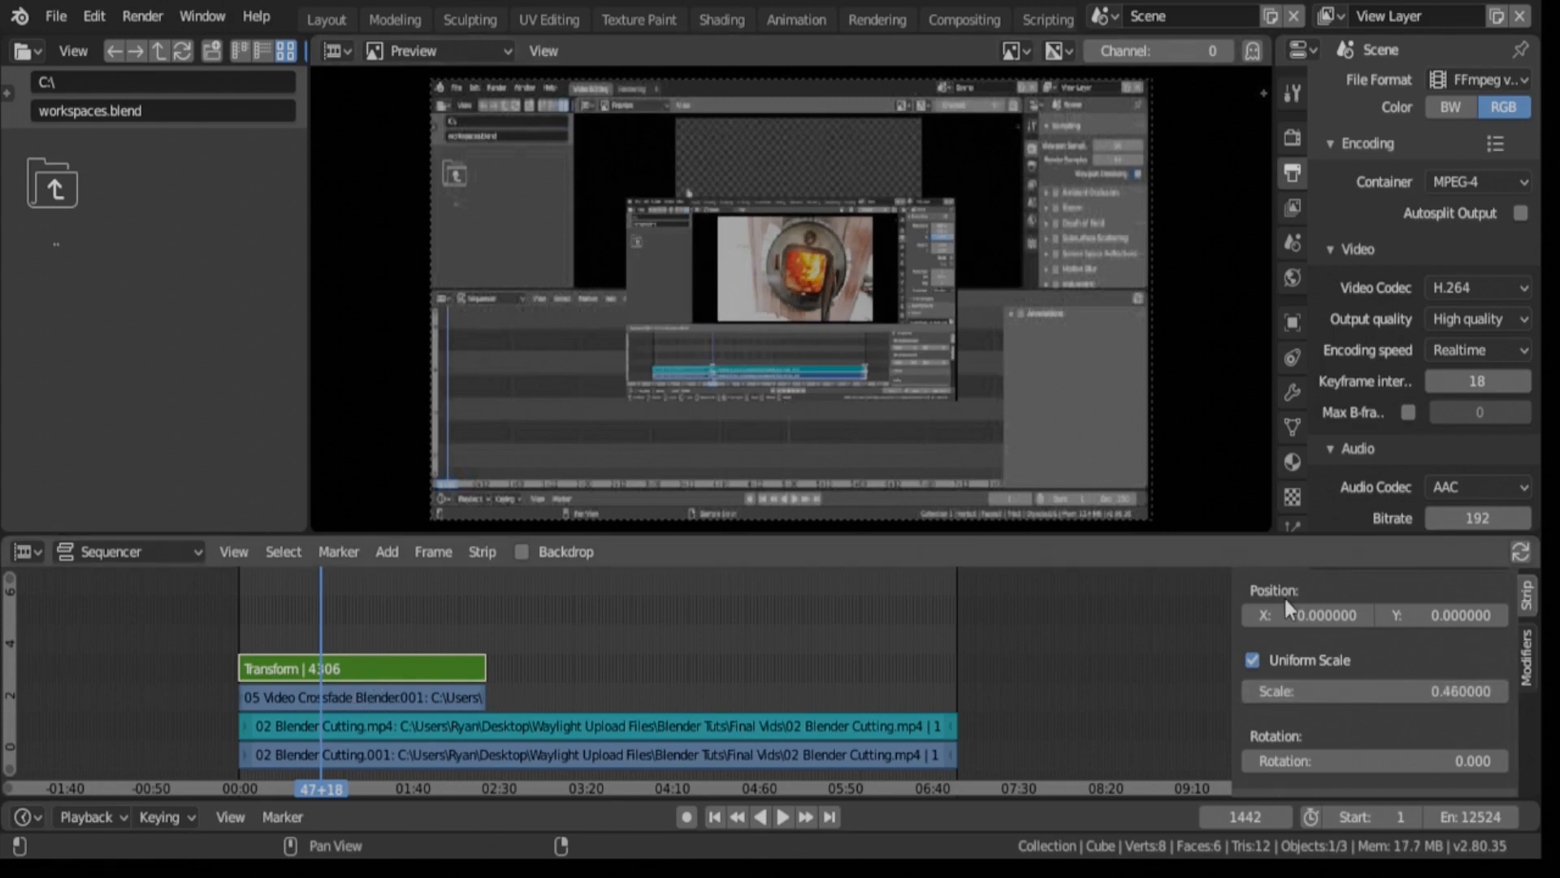
pyautogui.moveTo(1313, 614)
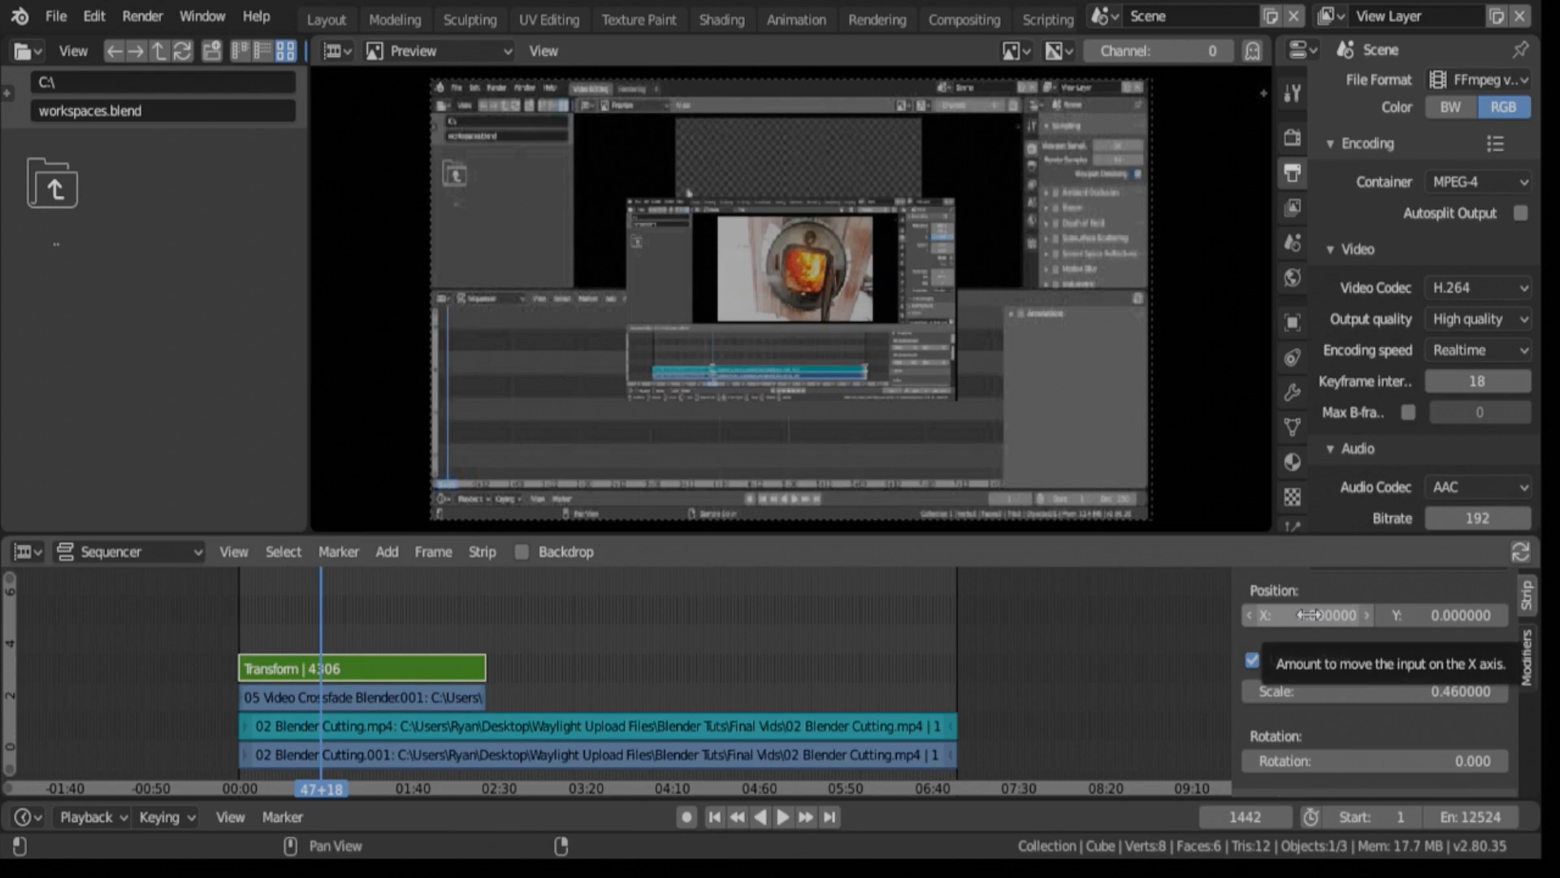
pyautogui.moveTo(1305, 614)
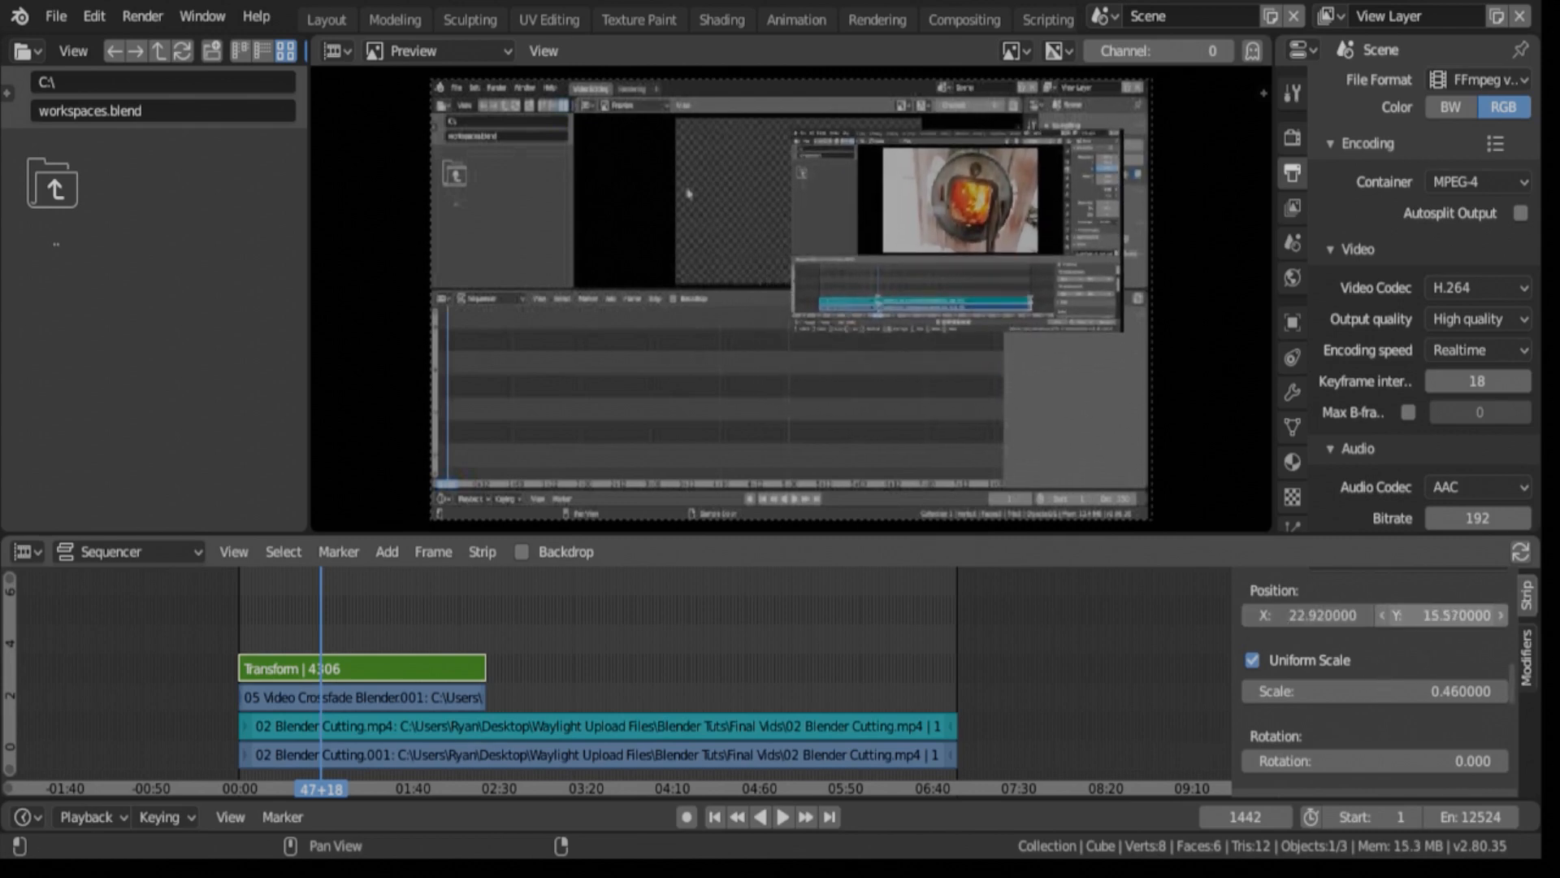
# Offset the overlay to Position X 22.92, Y 19.98 in the top-right corner.
pyautogui.moveTo(943, 229); pyautogui.dragTo(947, 193)
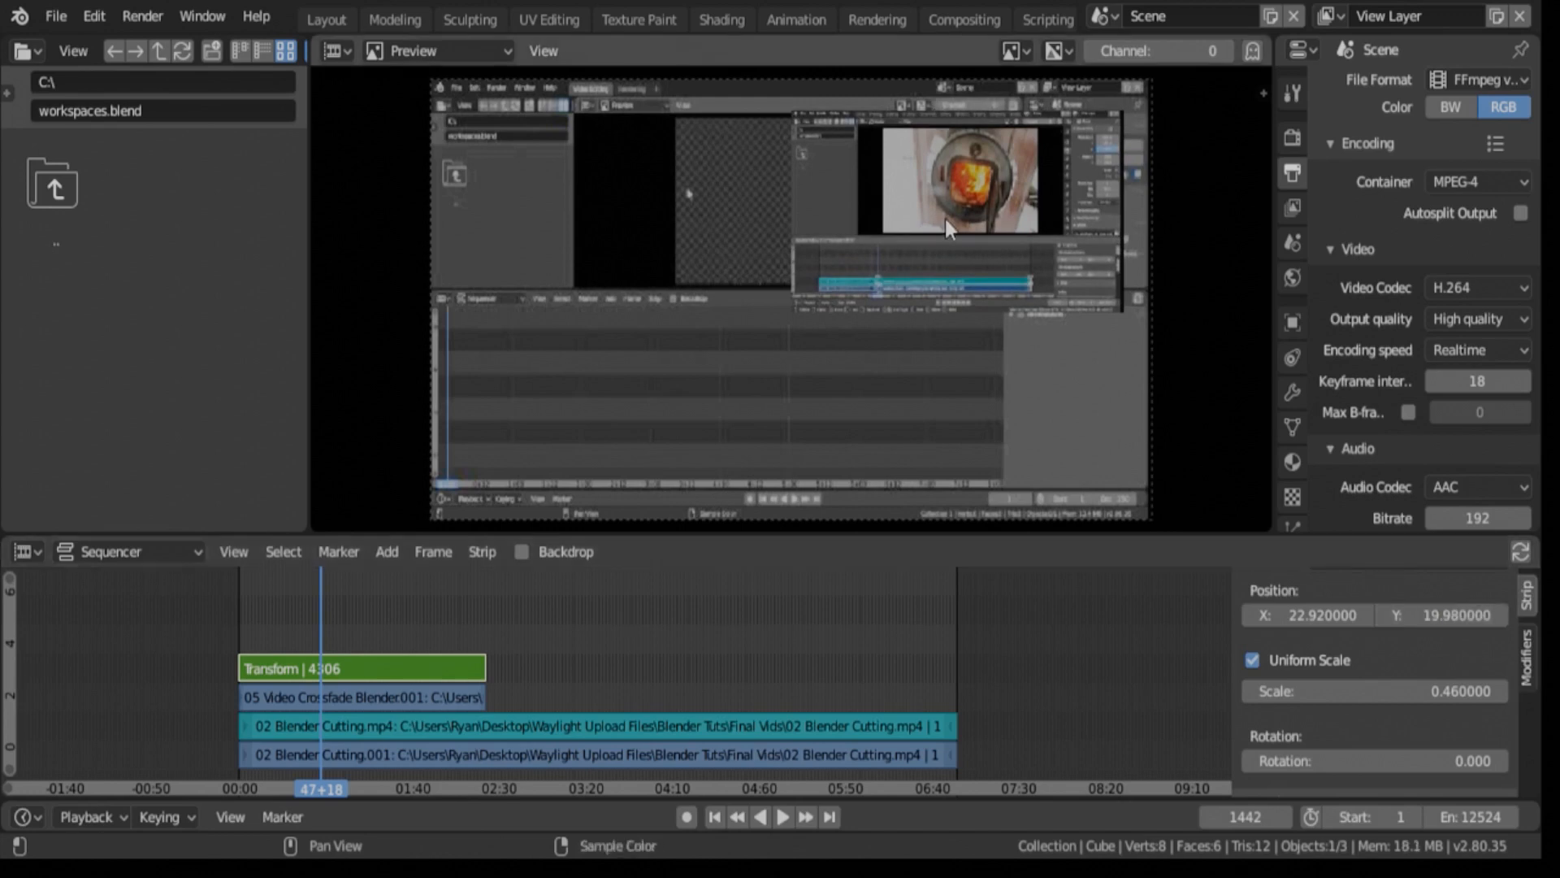
pyautogui.moveTo(126, 684)
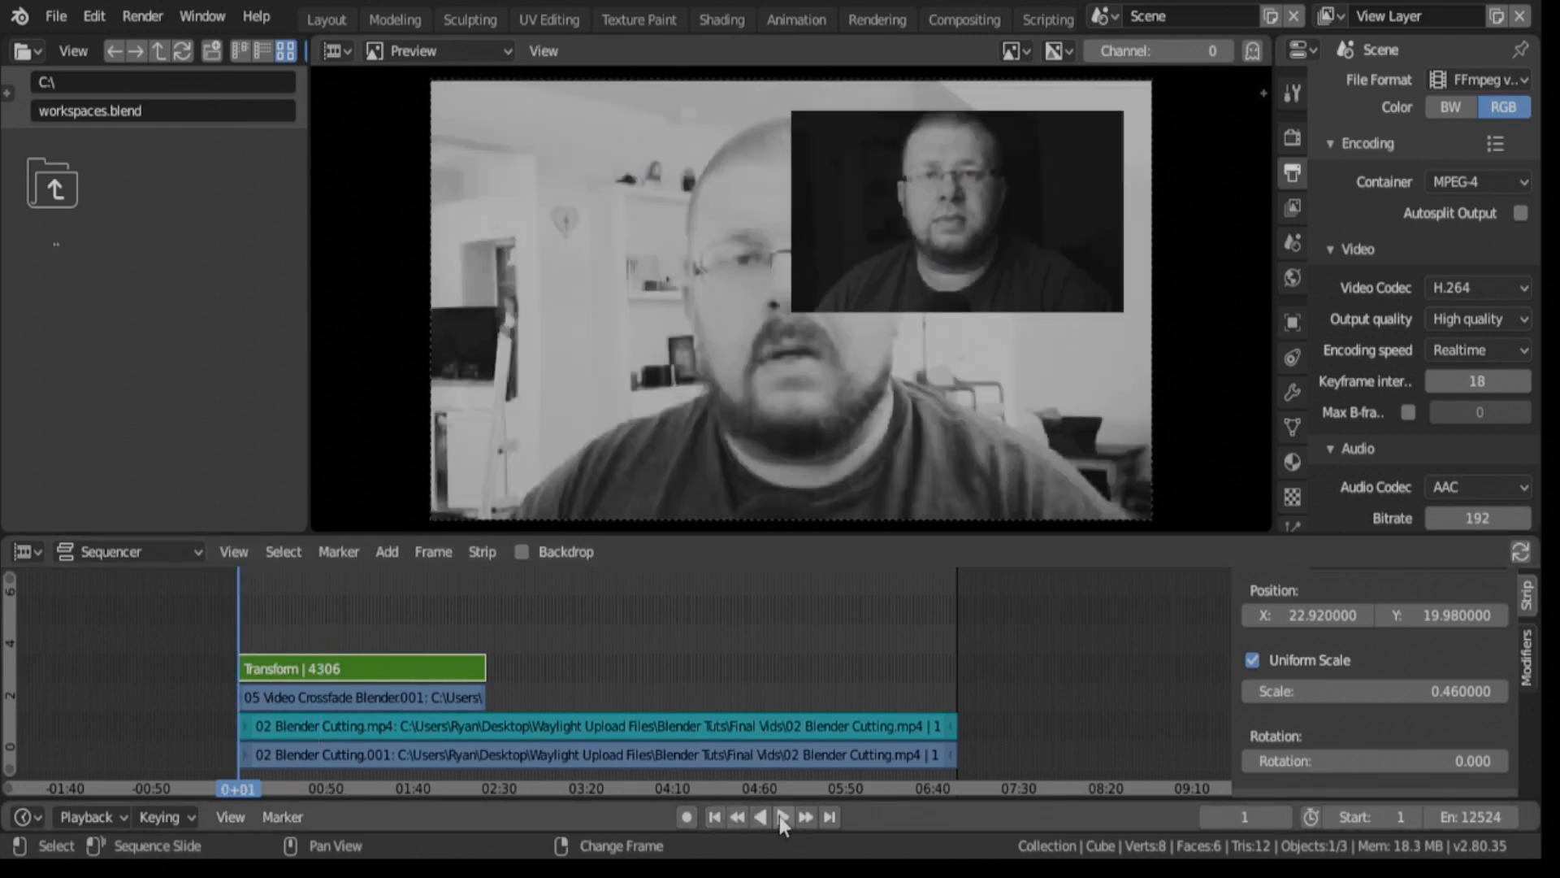
# Play the edit from the first frame to check the picture-in-picture overlay.
pyautogui.click(761, 816)
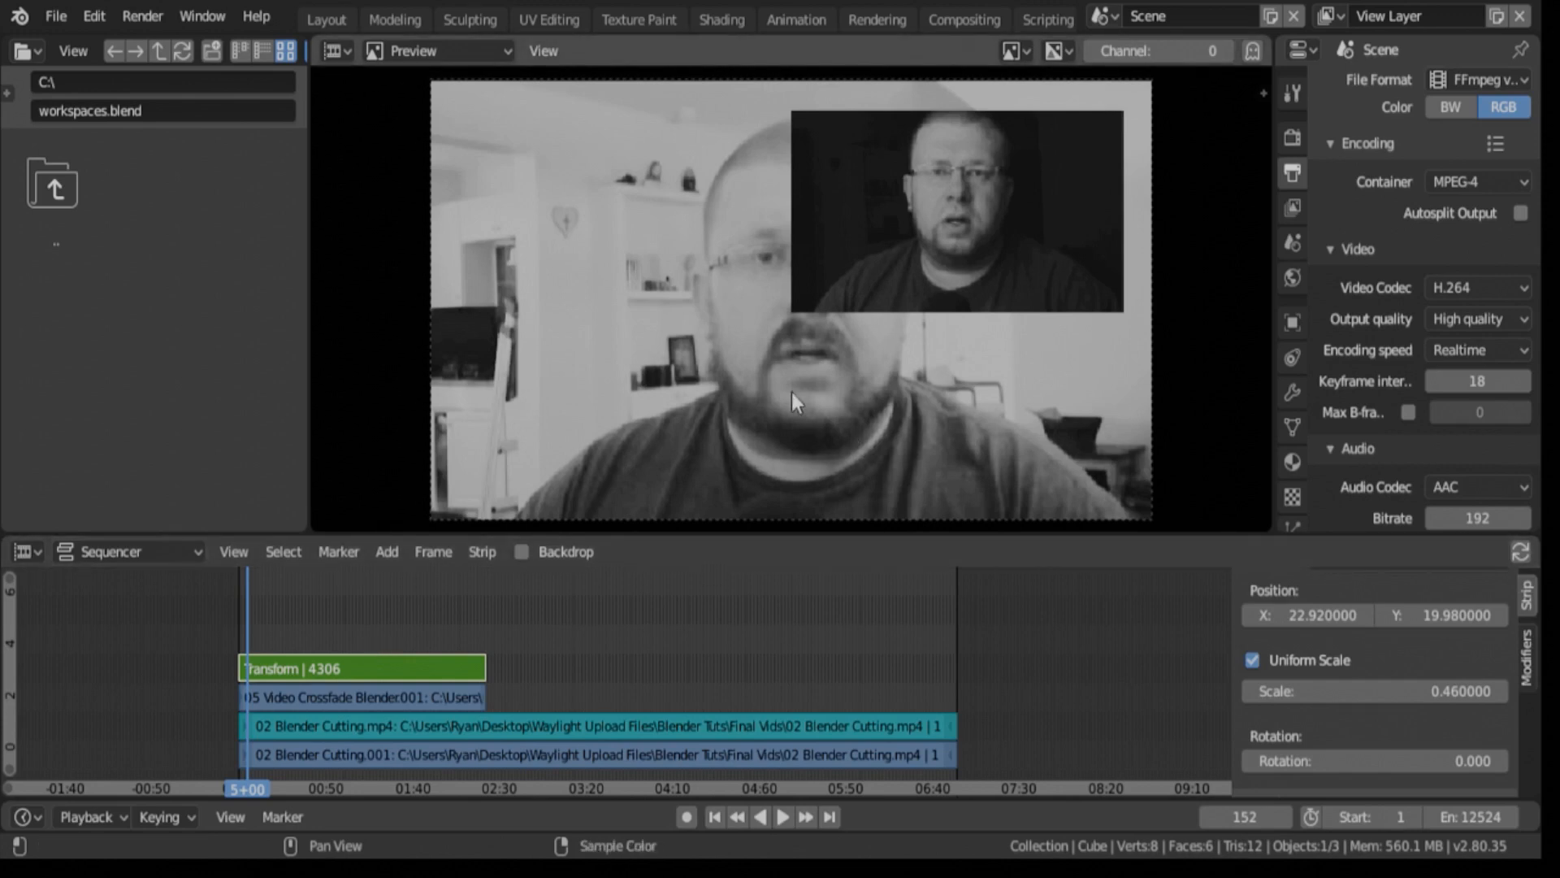
pyautogui.moveTo(1000, 229)
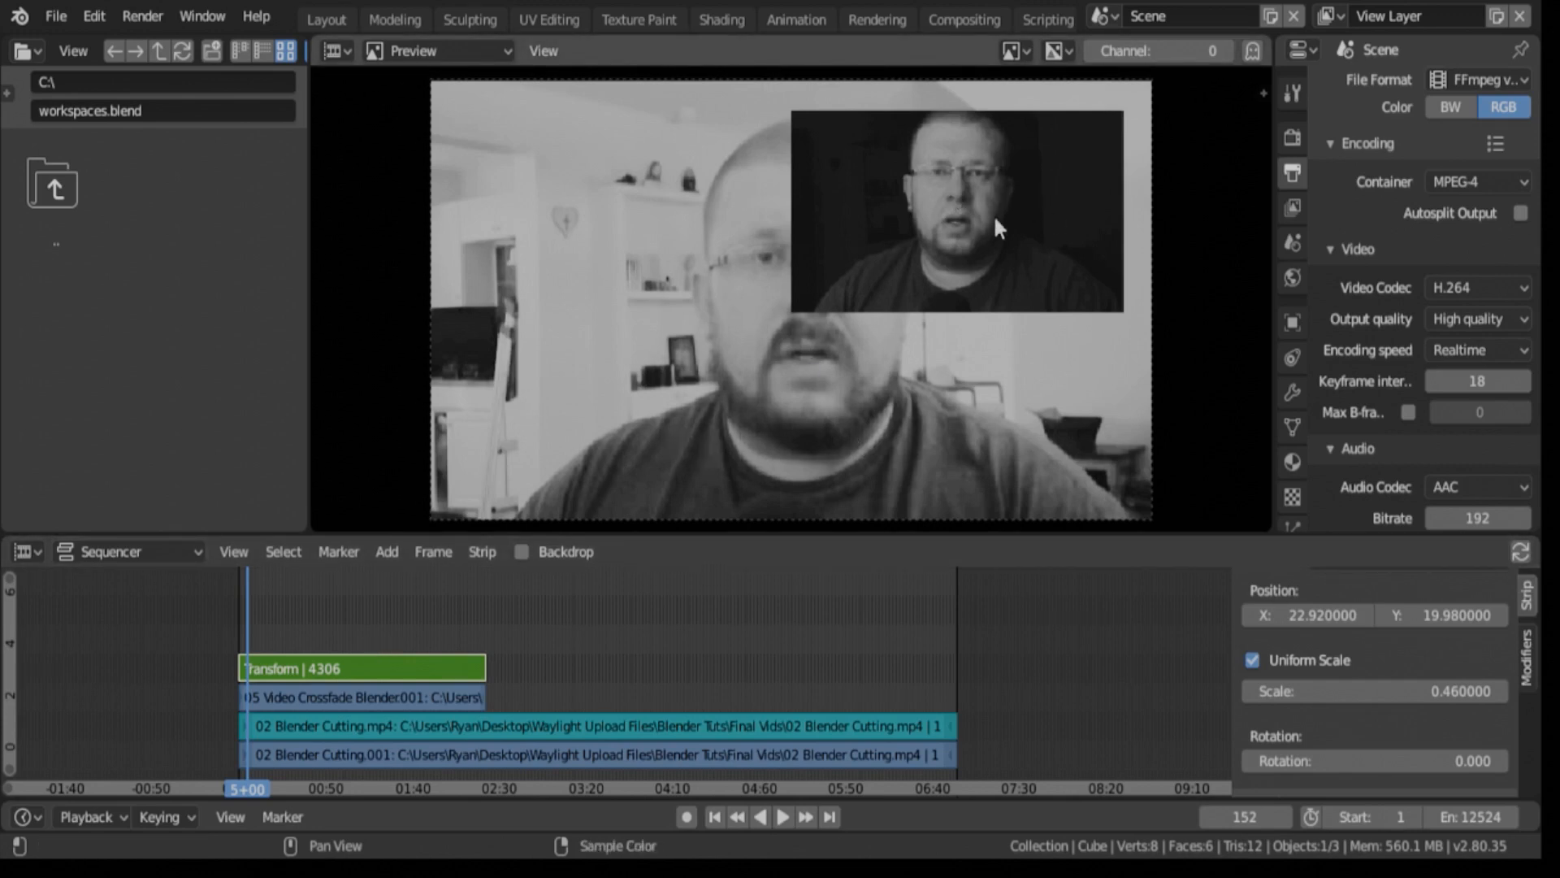
pyautogui.moveTo(666, 386)
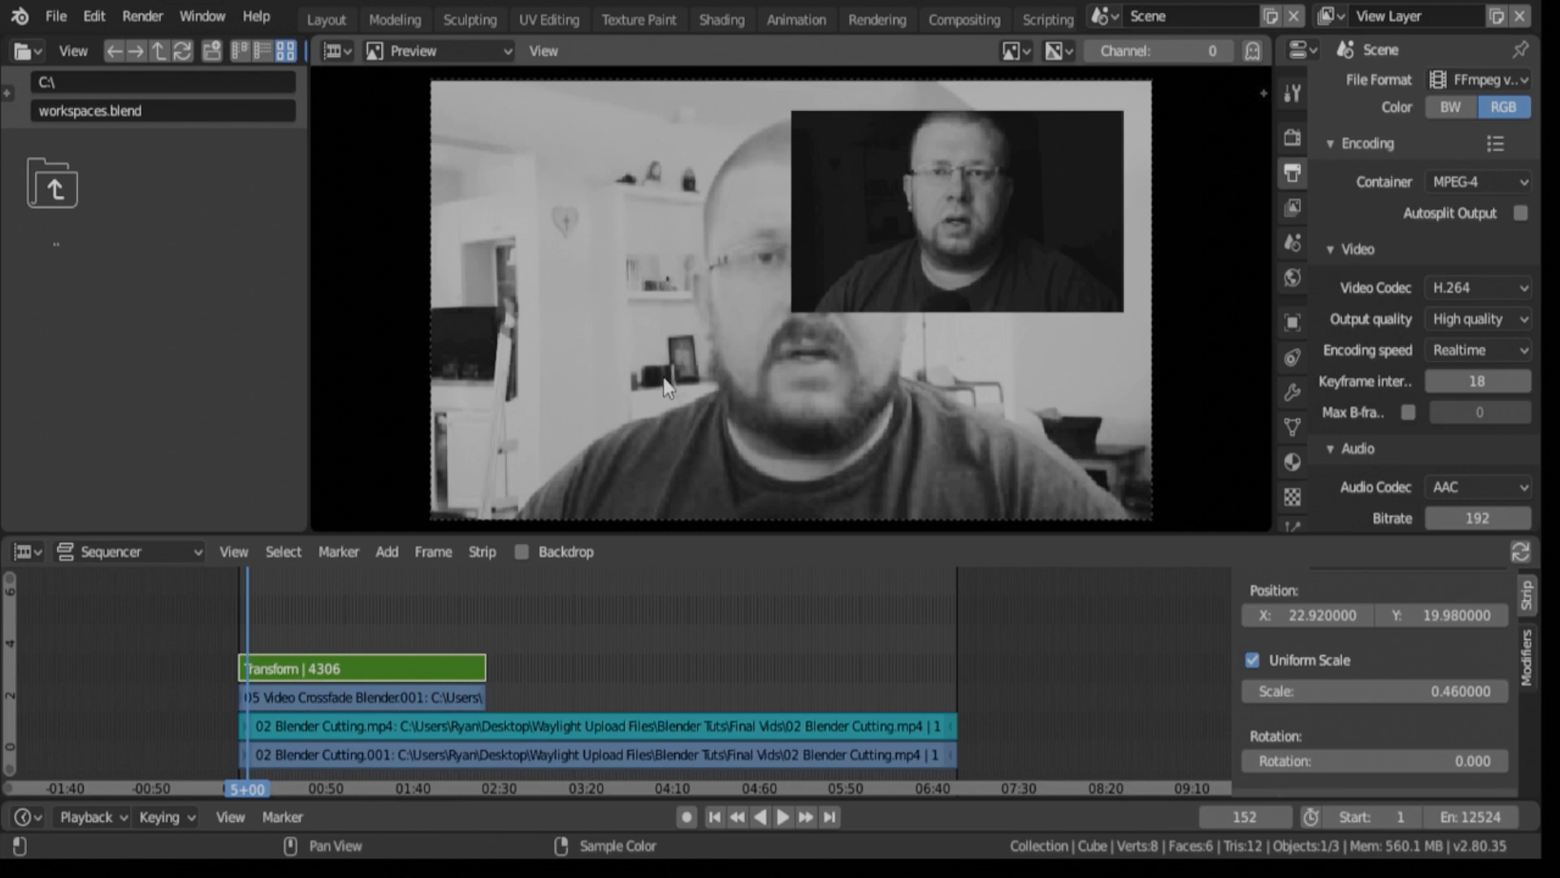
pyautogui.moveTo(676, 450)
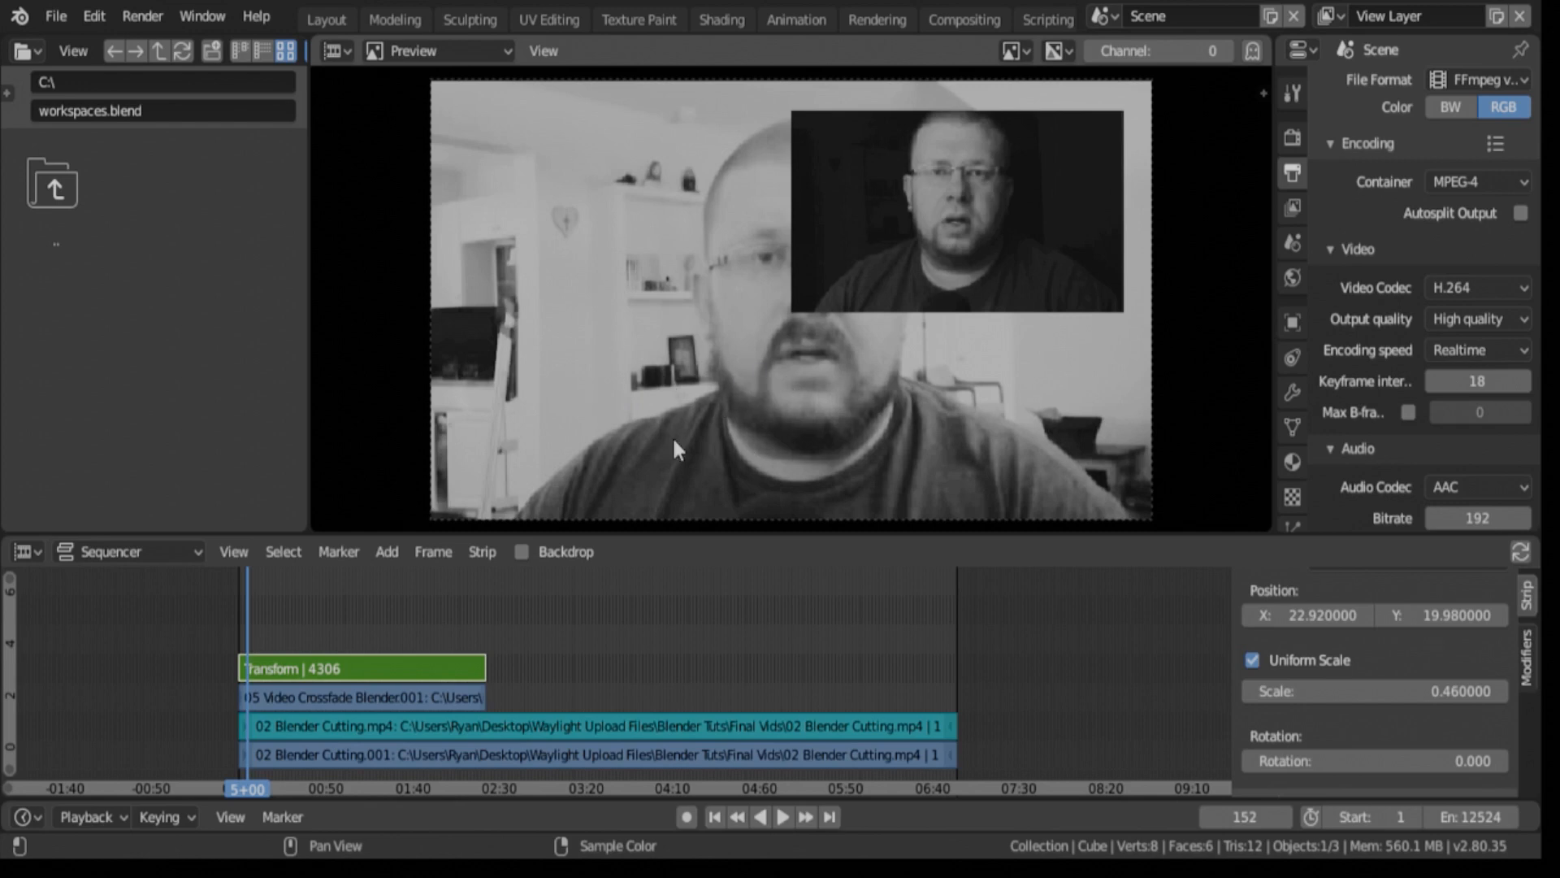